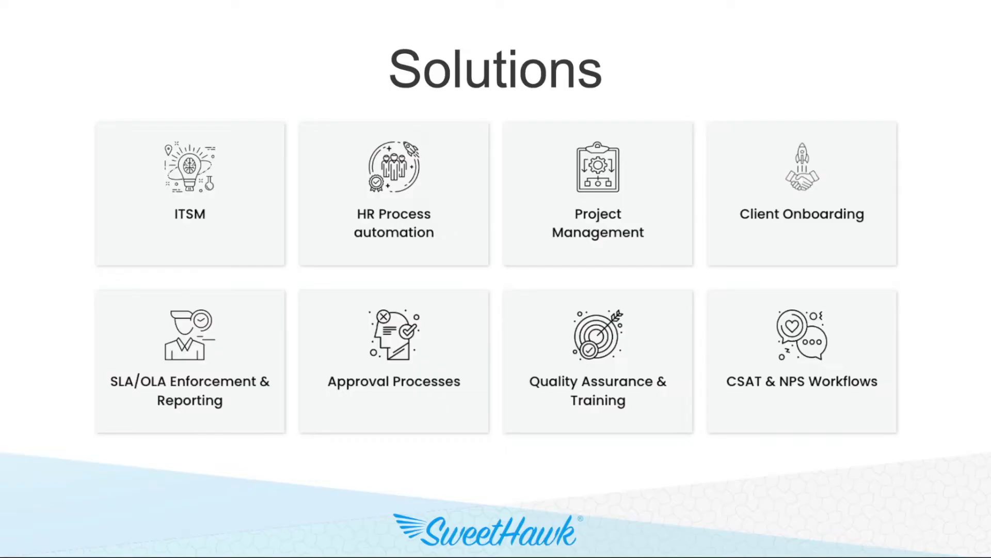
- Jump from the Solutions overview to the HR Process automation use-case slide
{"action": "left_click", "coordinate": [393, 194]}
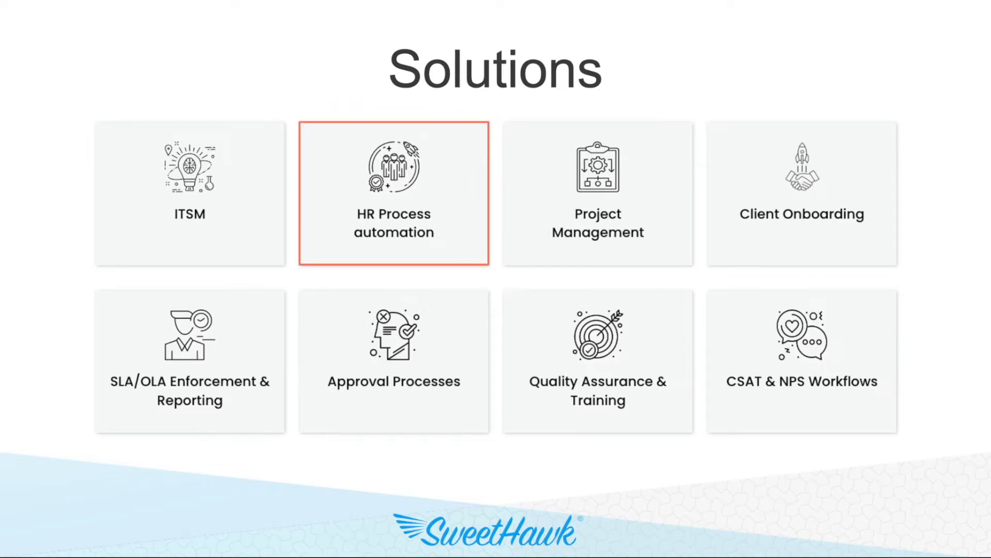
{"action": "left_click", "coordinate": [393, 193]}
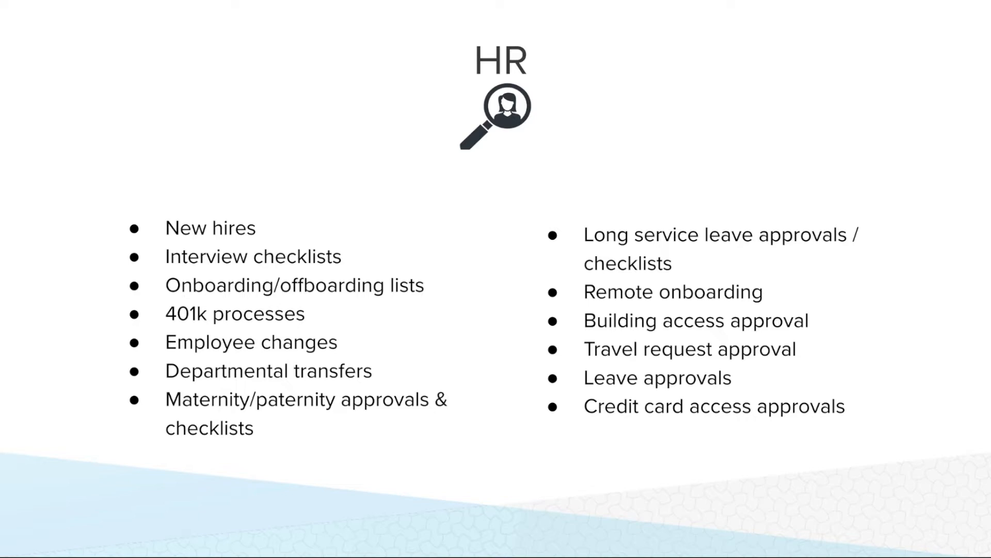
{"action": "double_click", "coordinate": [210, 228]}
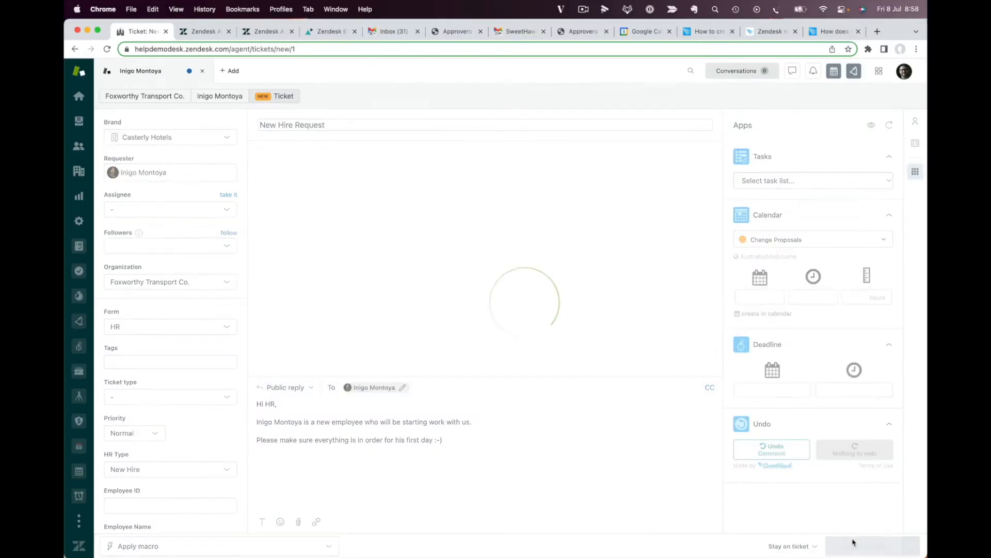
- Submit the New Hire Request and open its documentation subticket #7526 from the Tasks app
{"action": "left_click", "coordinate": [872, 545]}
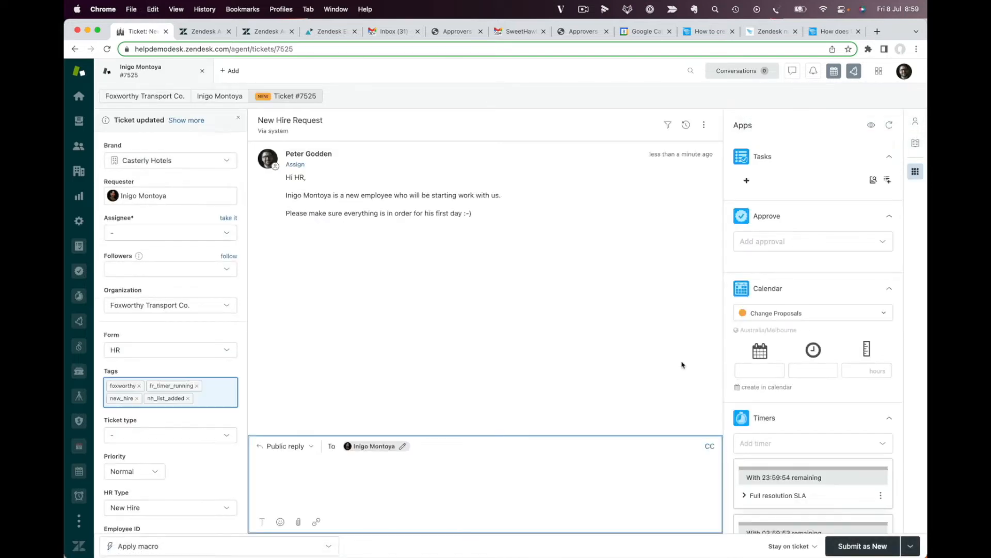
{"action": "left_click", "coordinate": [763, 156]}
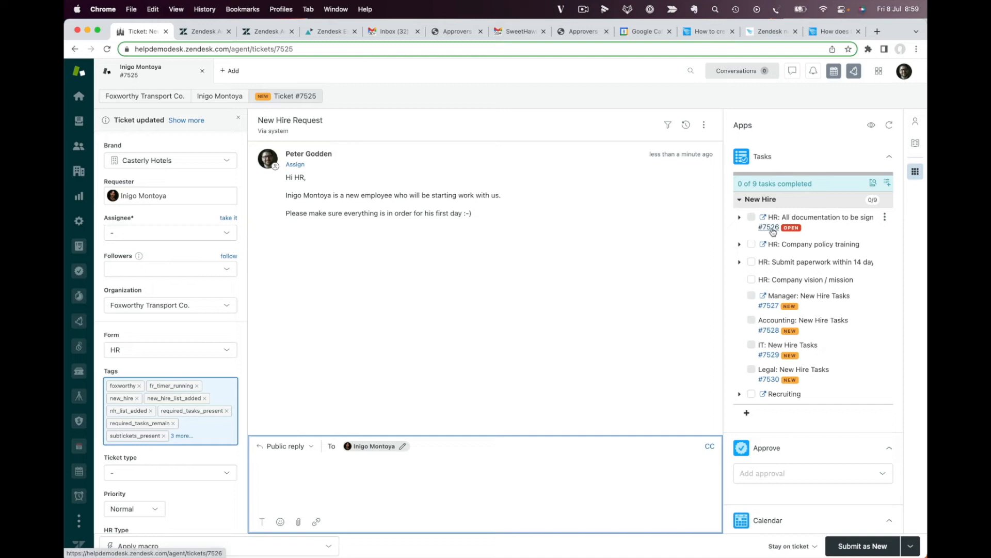
{"action": "left_click", "coordinate": [768, 227]}
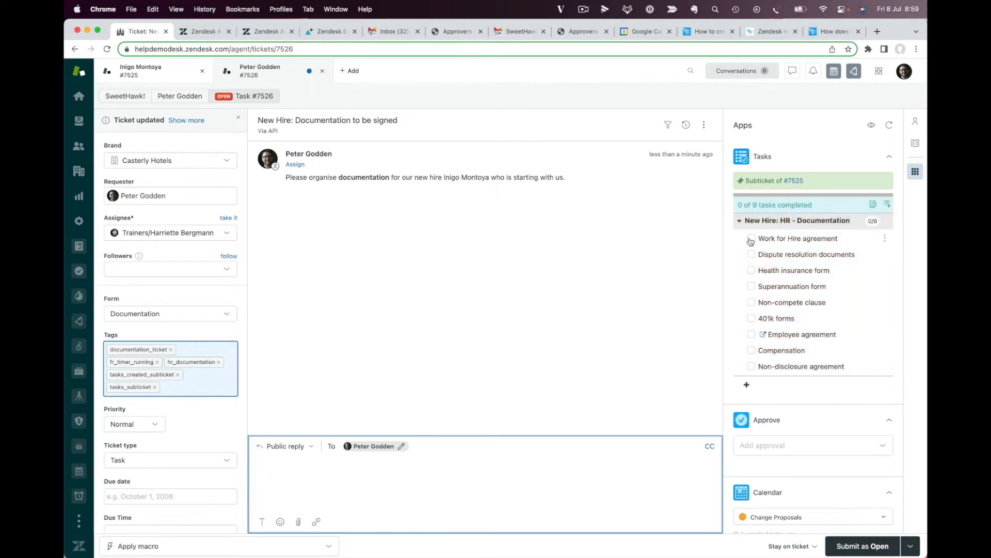
- Mark the Work for Hire agreement and Health insurance form checklist items done and update the subticket
{"action": "left_click", "coordinate": [752, 254]}
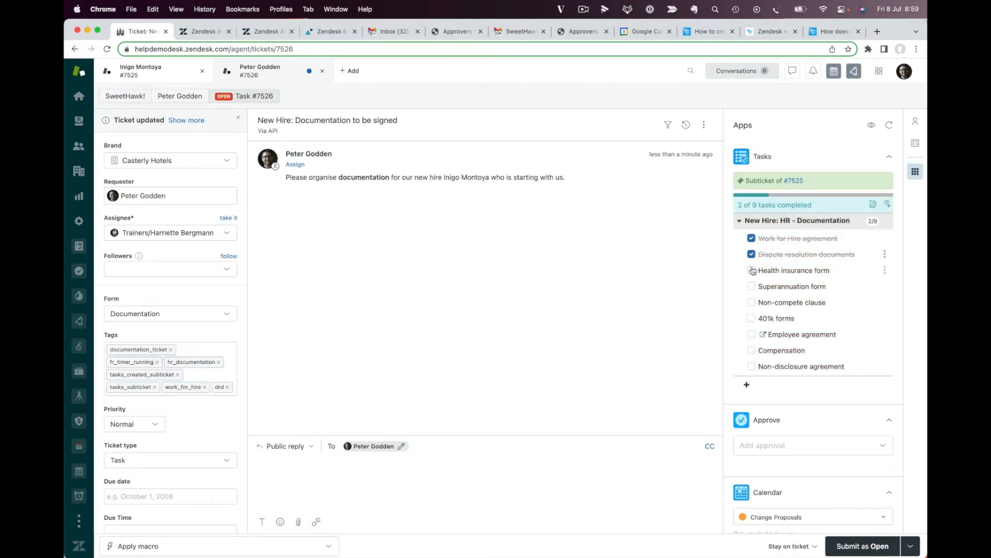
{"action": "left_click", "coordinate": [752, 286]}
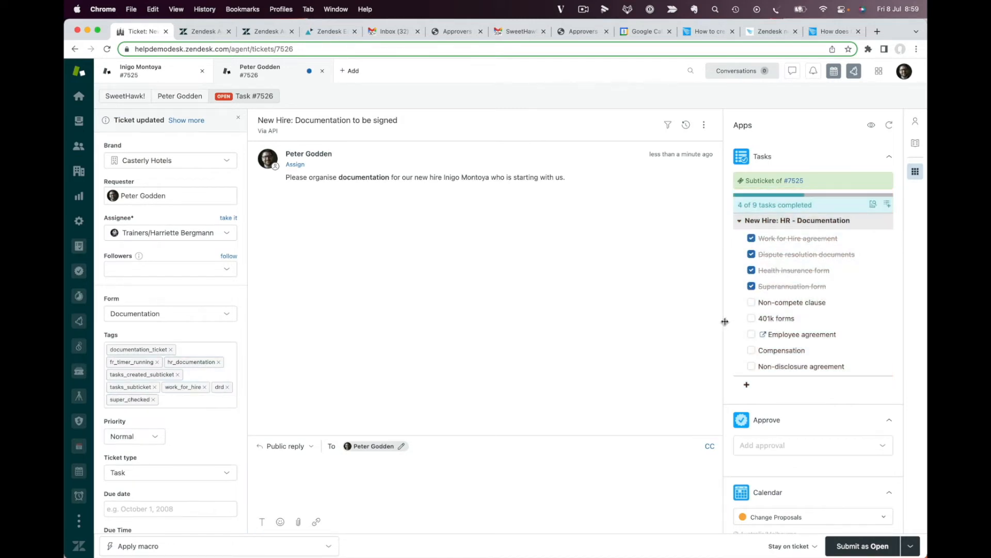
{"action": "left_click", "coordinate": [908, 545]}
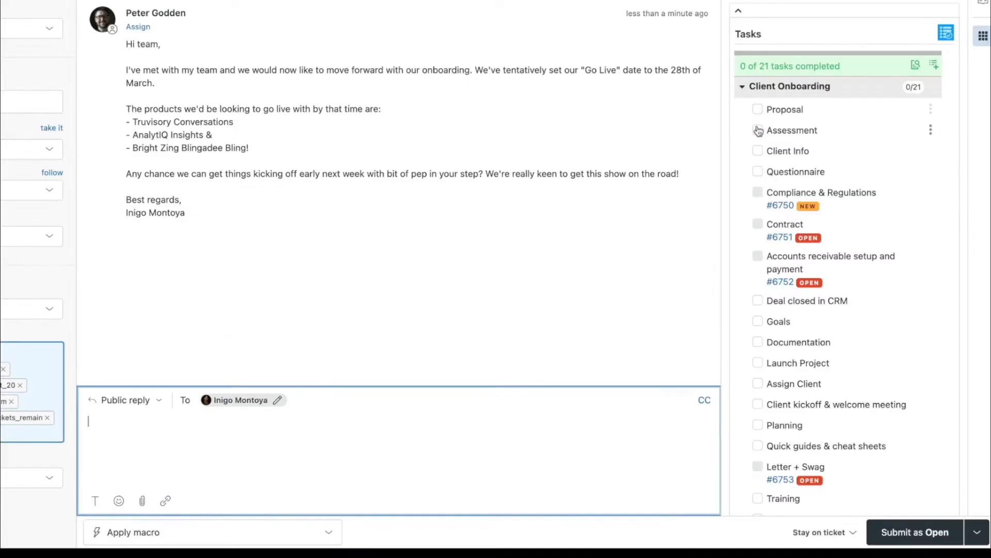
- Mark the Assessment, Client Info and Questionnaire onboarding tasks as done
{"action": "left_click", "coordinate": [758, 130]}
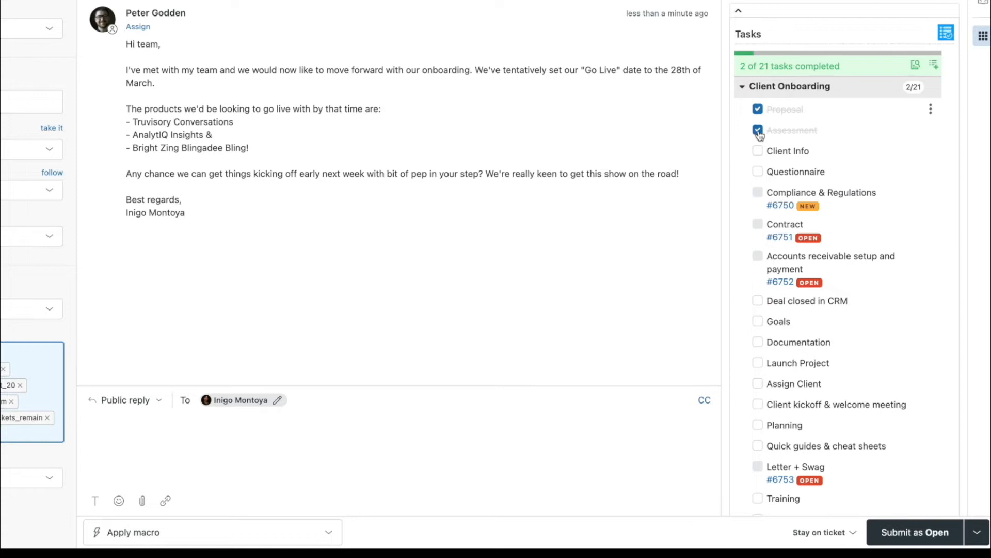
{"action": "left_click", "coordinate": [758, 151]}
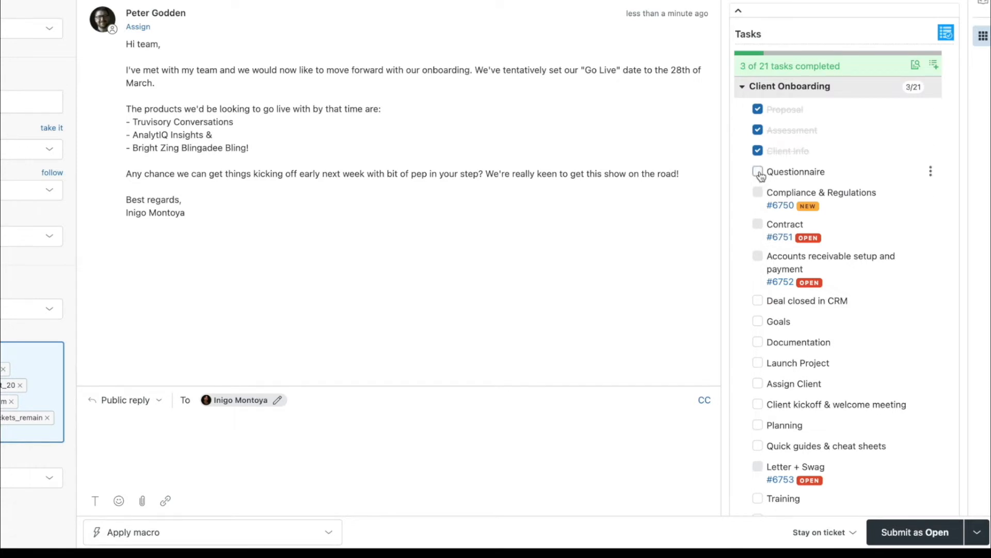
{"action": "left_click", "coordinate": [758, 171]}
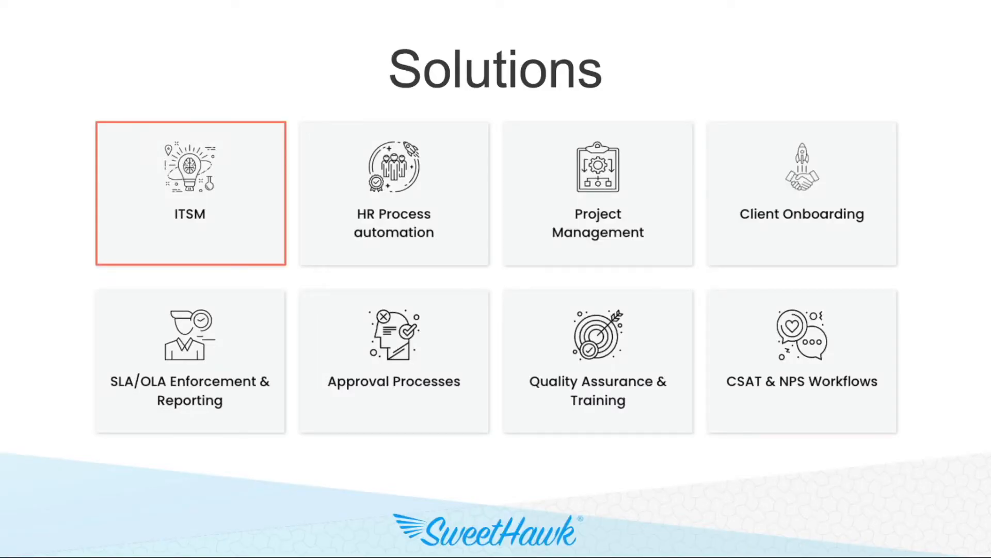
- Jump from the Solutions overview to the ITSM use-case slide
{"action": "left_click", "coordinate": [190, 194]}
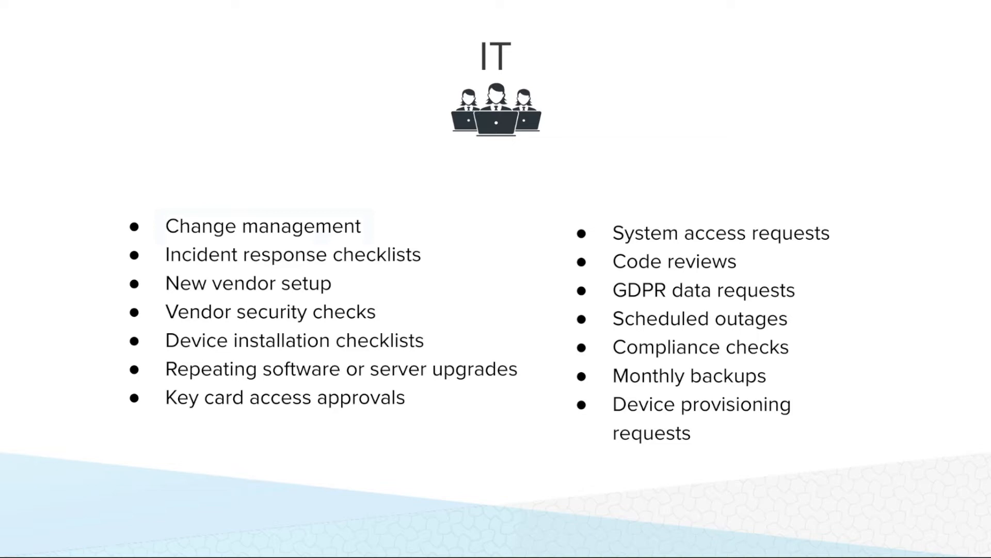
{"action": "double_click", "coordinate": [261, 226]}
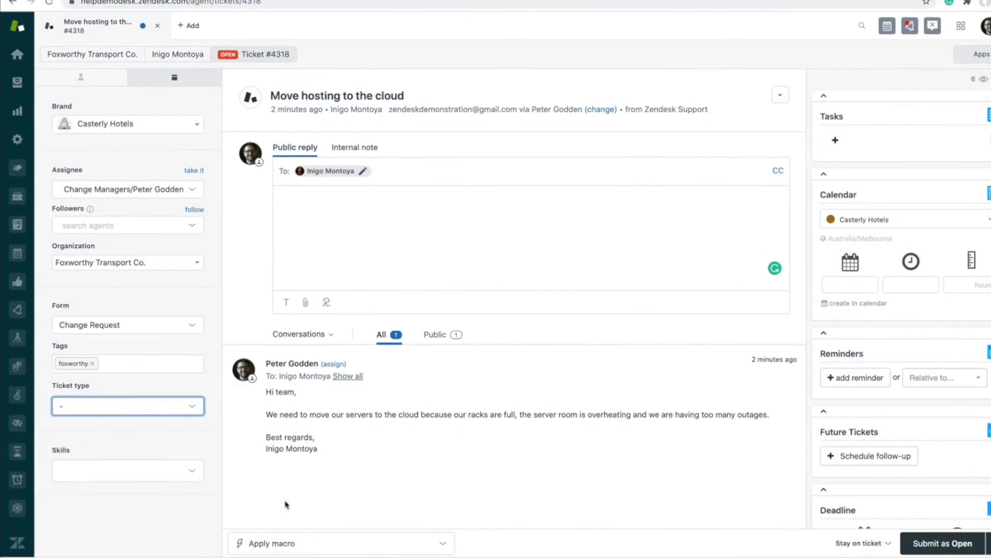
- Set the ticket type to Change (after trying Incident) and the change type to Normal
{"action": "left_click", "coordinate": [127, 405]}
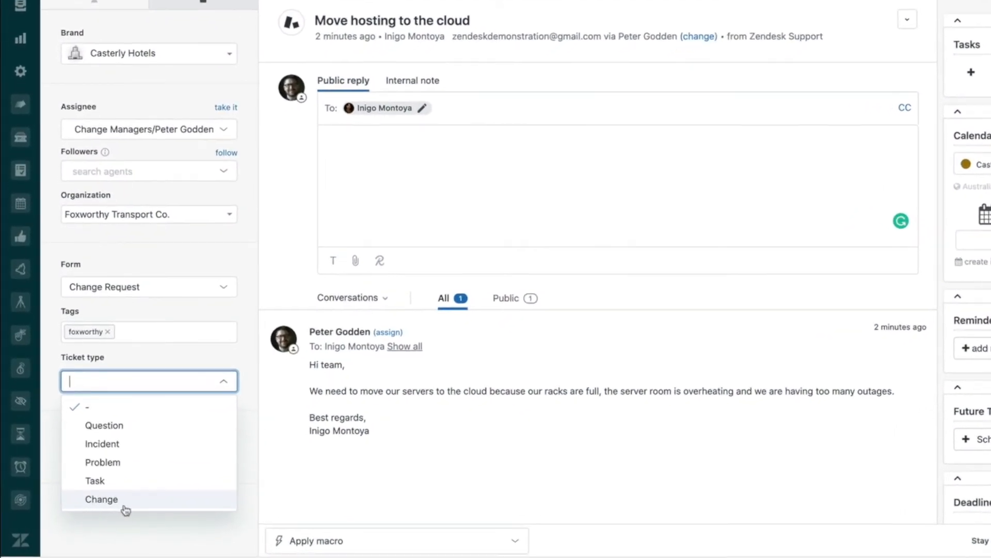
{"action": "left_click", "coordinate": [101, 443]}
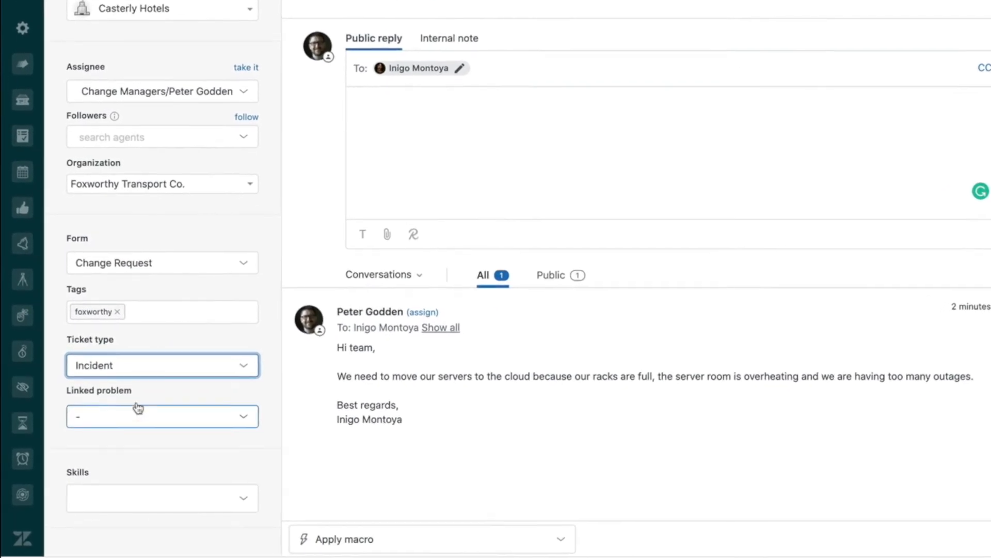
{"action": "left_click", "coordinate": [162, 365]}
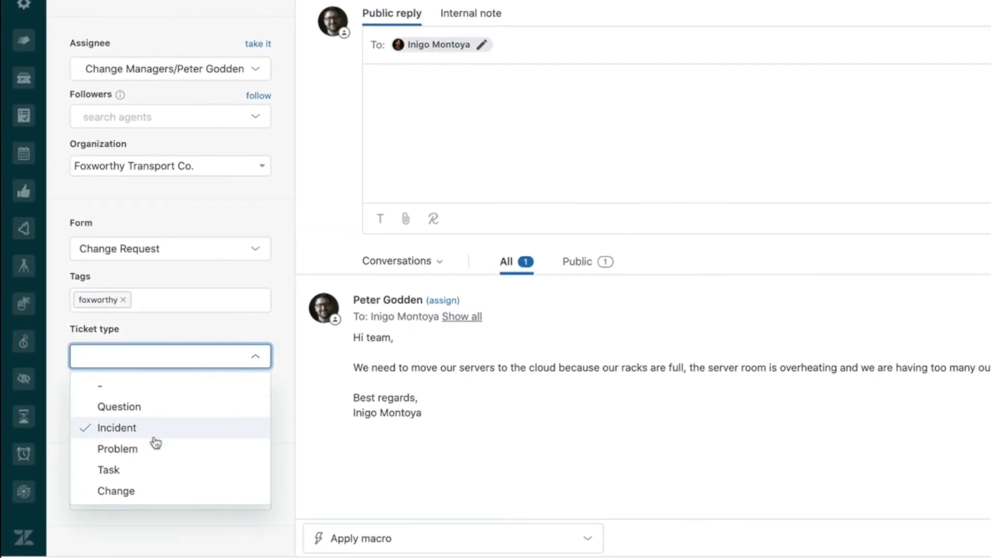
{"action": "left_click", "coordinate": [115, 490]}
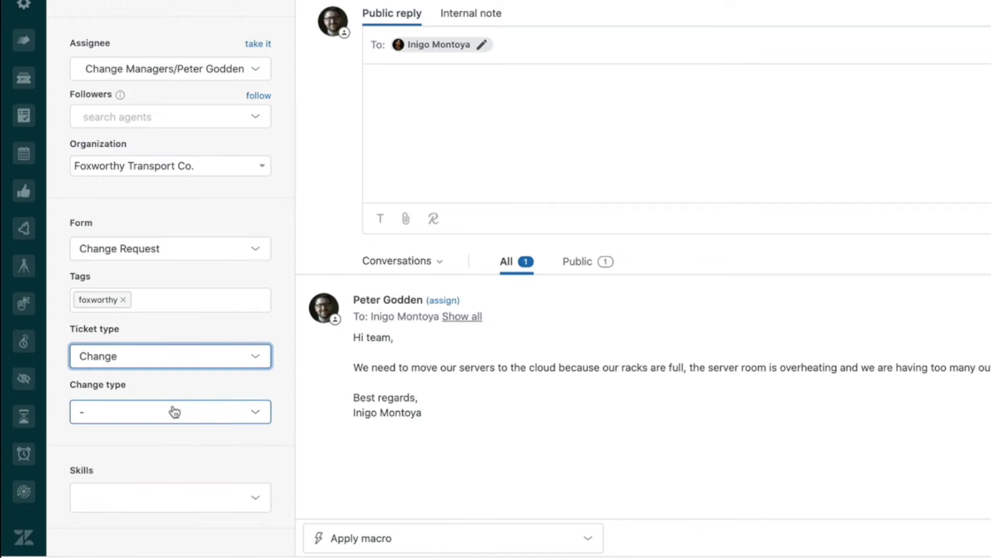
{"action": "left_click", "coordinate": [169, 411]}
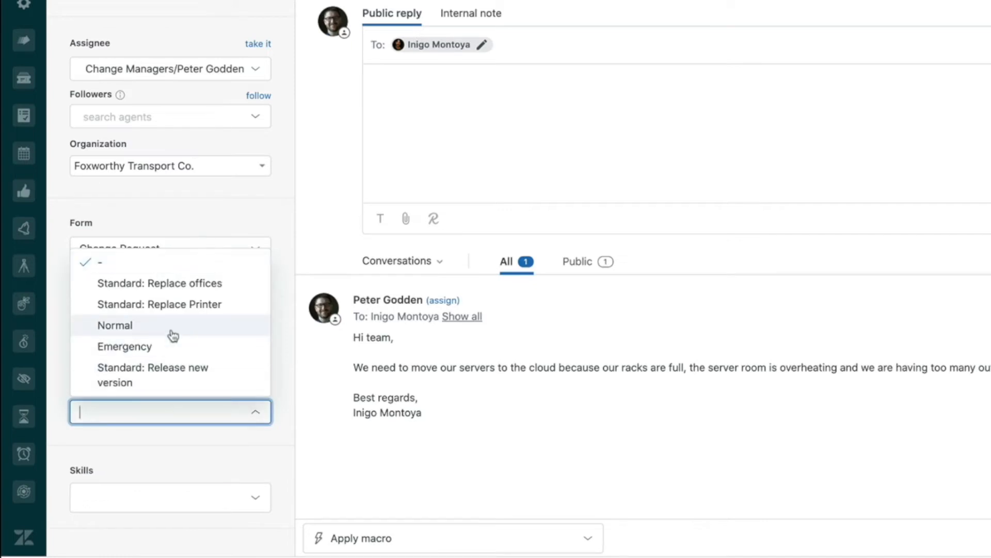
{"action": "left_click", "coordinate": [115, 324]}
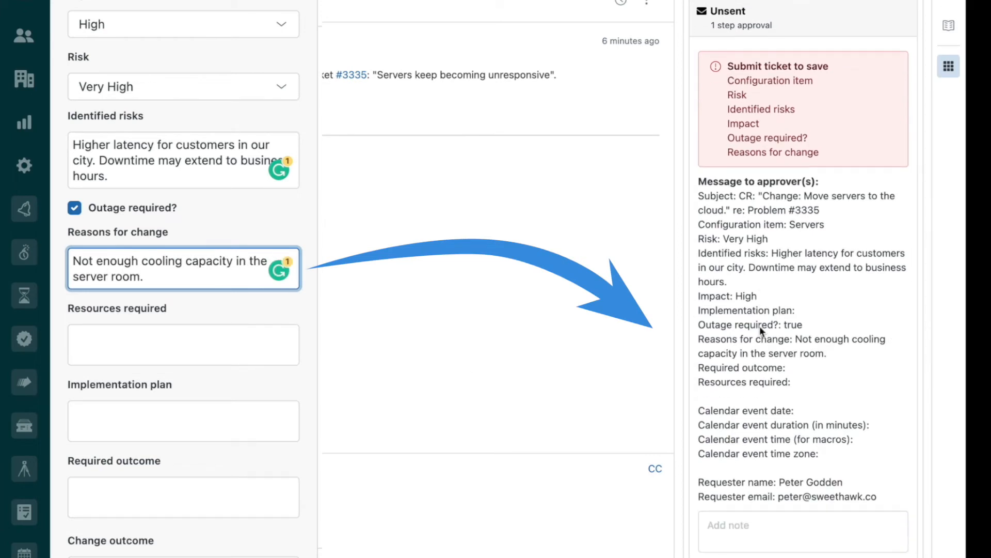
- Enter 'Project Manager' as the required resource and send the change request for approval
{"action": "type", "text": "Project Manager"}
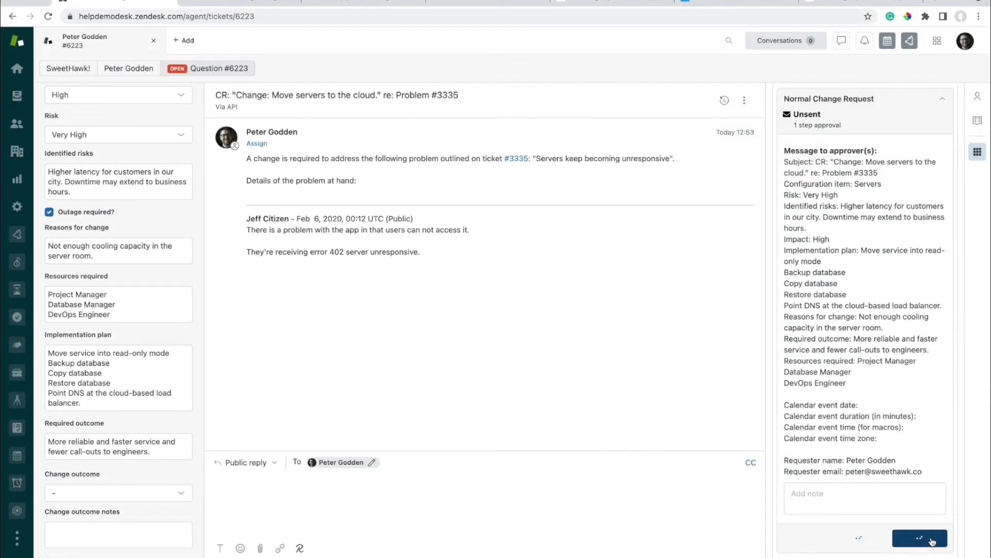
{"action": "left_click", "coordinate": [919, 538]}
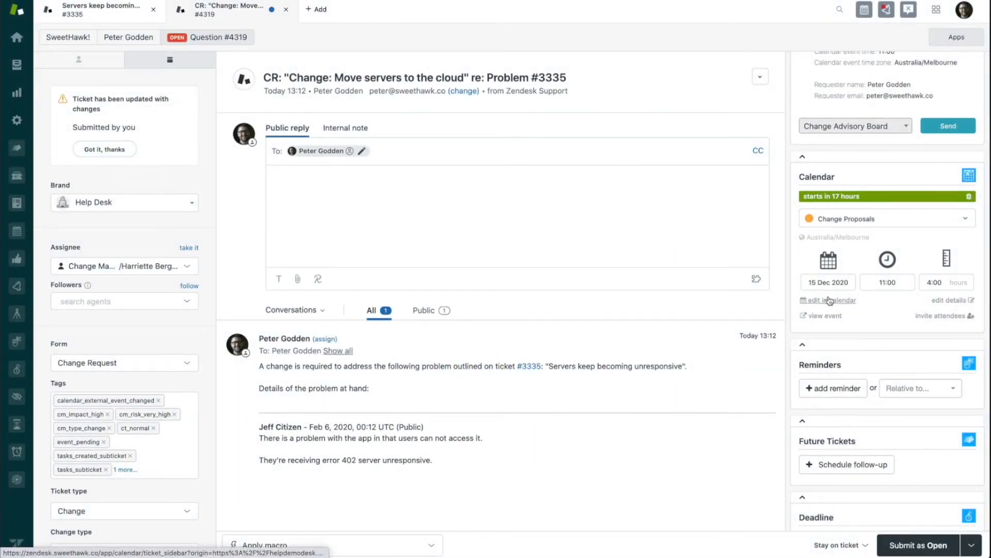
- Open the 15 Dec 2020 11:00 change event from the Calendar app sidebar
{"action": "left_click", "coordinate": [828, 299]}
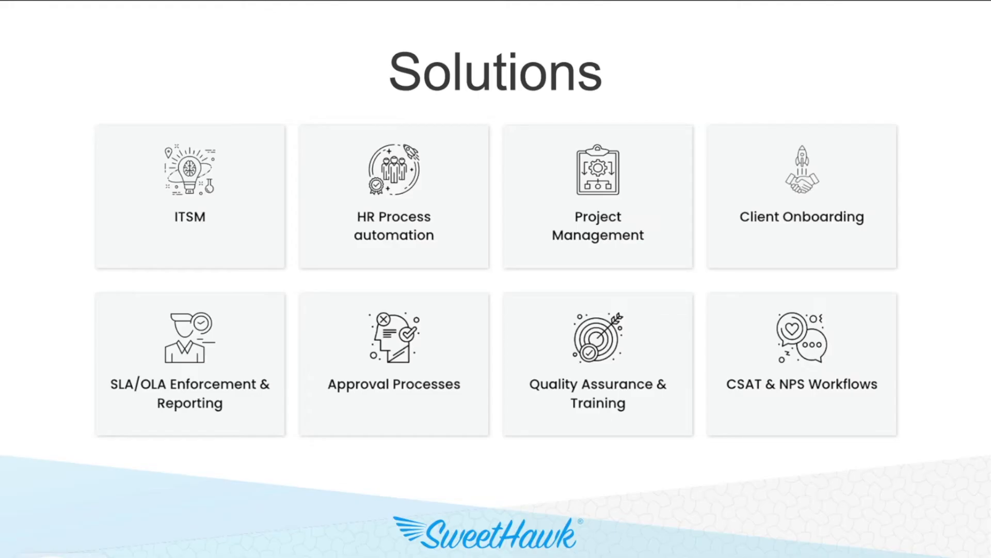
- Advance the Solutions slide so the SLA/OLA Enforcement & Reporting tile is outlined
{"action": "left_click", "coordinate": [190, 365]}
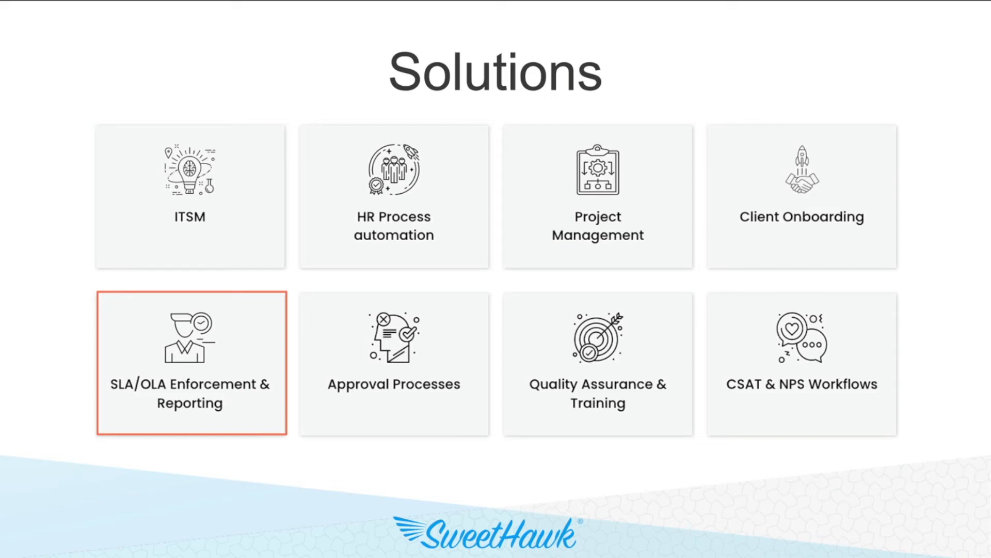
{"action": "left_click", "coordinate": [190, 364]}
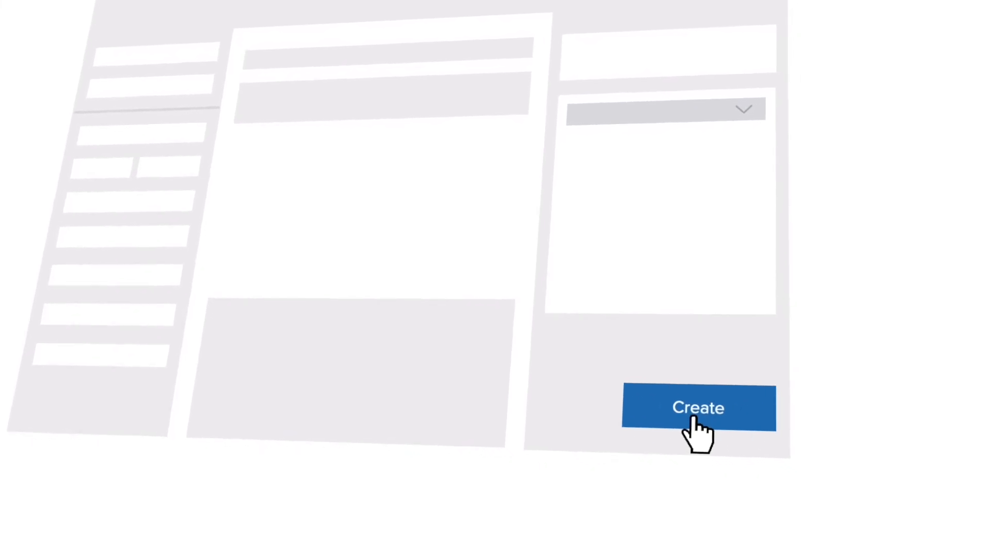
- Advance past the Create animation to the Measuring Time approval charts
{"action": "left_click", "coordinate": [698, 407]}
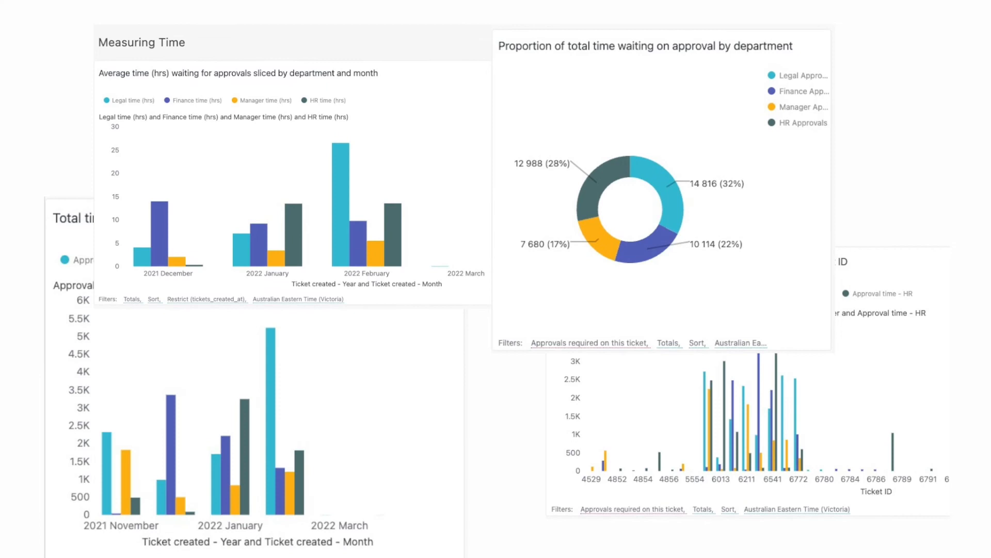
{"action": "scroll", "scroll_direction": "down", "scroll_amount": 3}
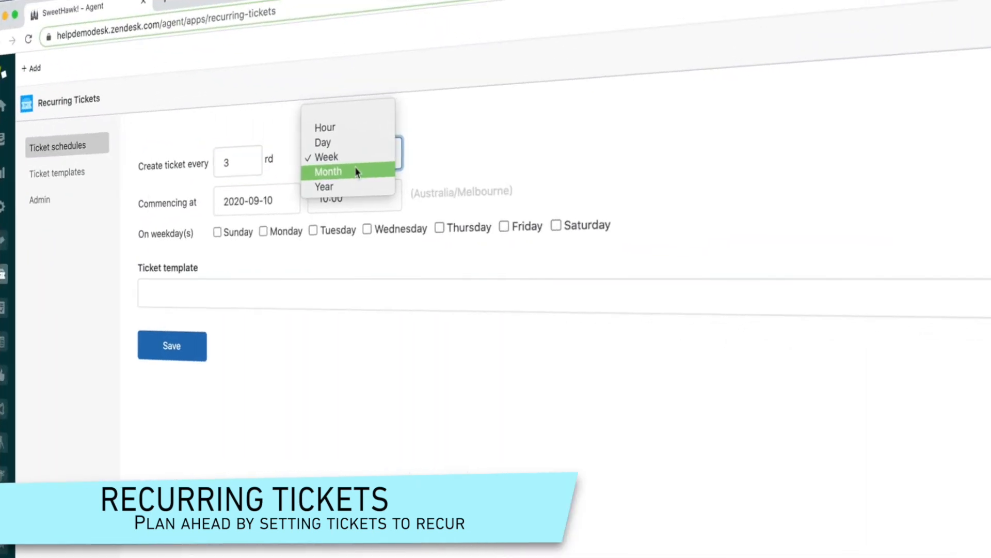
- Make the schedule recur monthly and note 'Remember' on a future ticket for 3 Apr 2020 13:21
{"action": "left_click", "coordinate": [328, 172]}
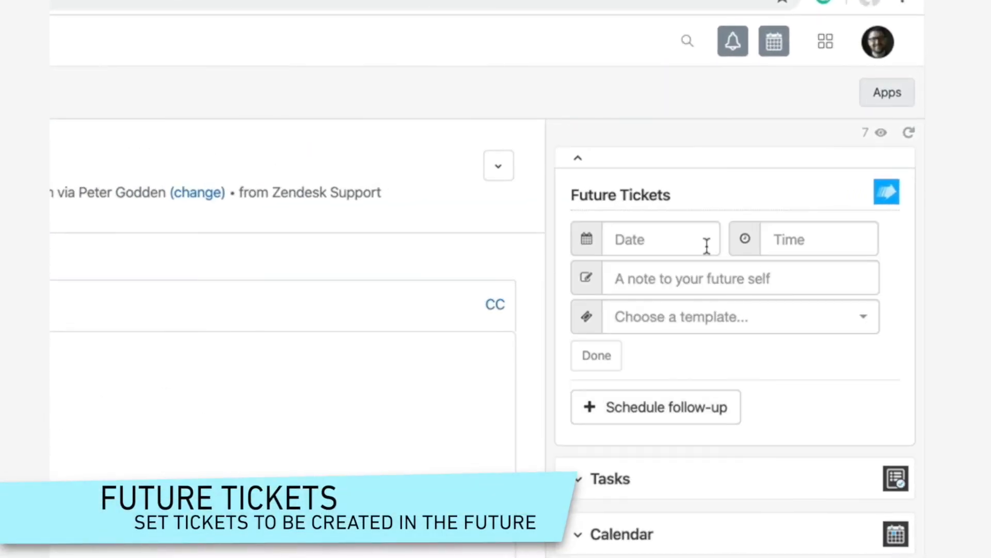
{"action": "left_click", "coordinate": [818, 239]}
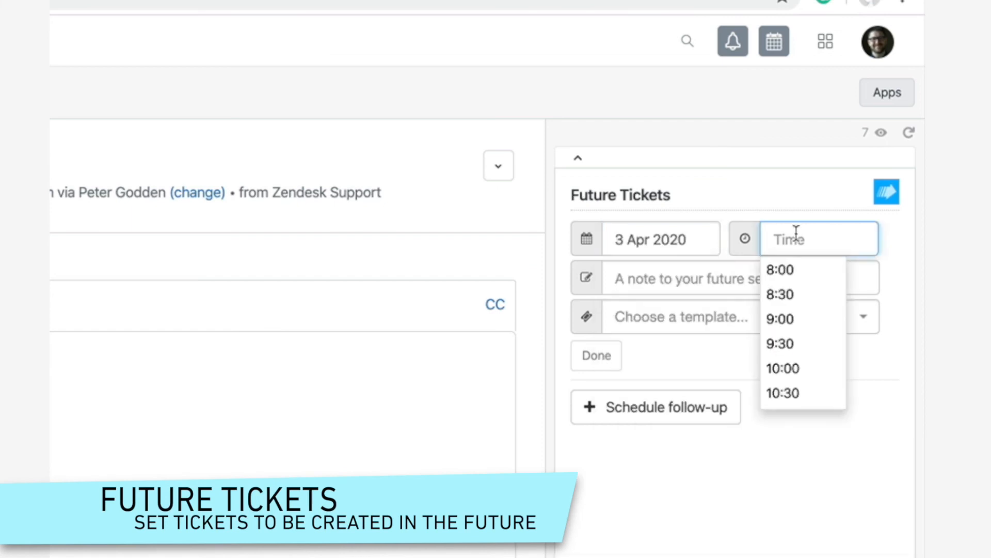
{"action": "left_click", "coordinate": [695, 278]}
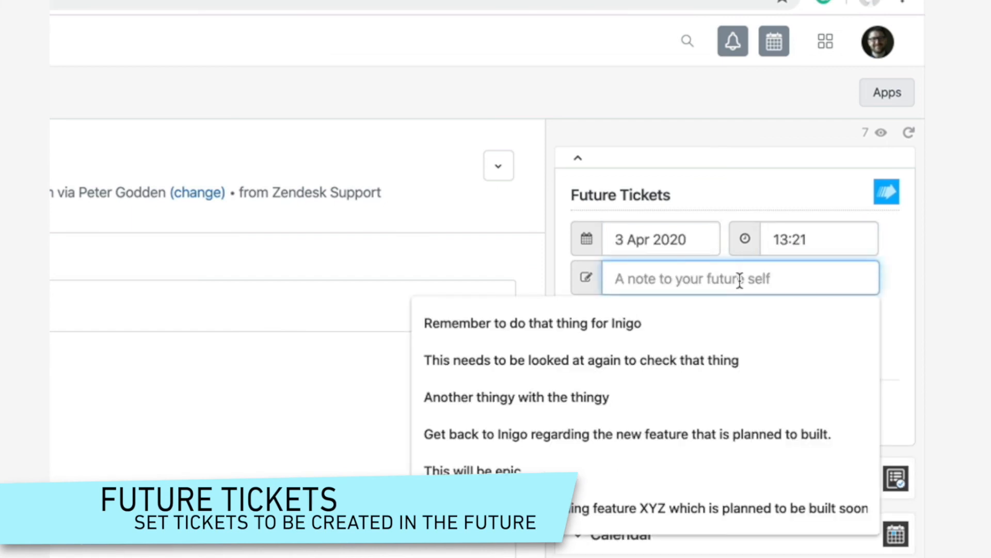
{"action": "type", "text": "Remember"}
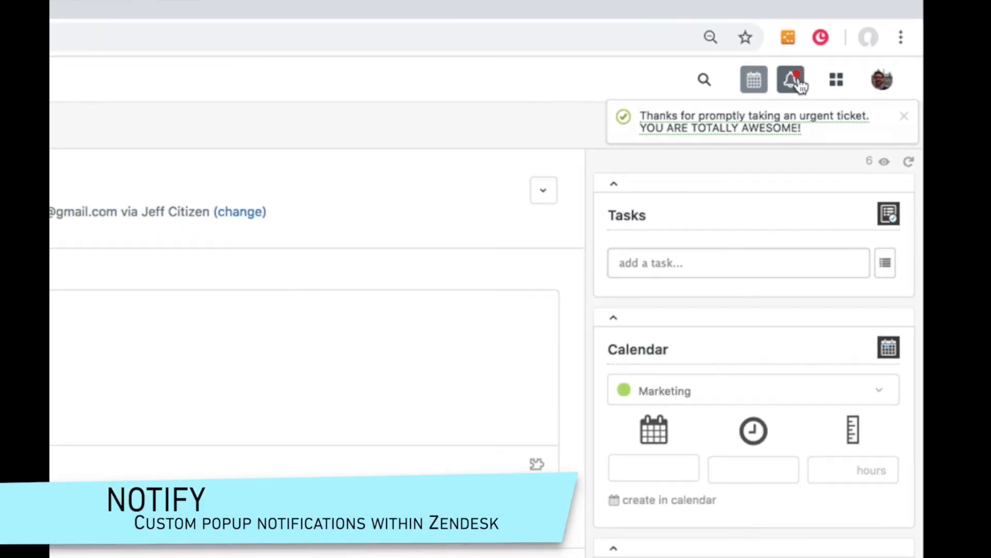
- Save a reminder for 28 Sep 2020 at 10:00 about the booking, notifying three teammates
{"action": "left_click", "coordinate": [796, 79]}
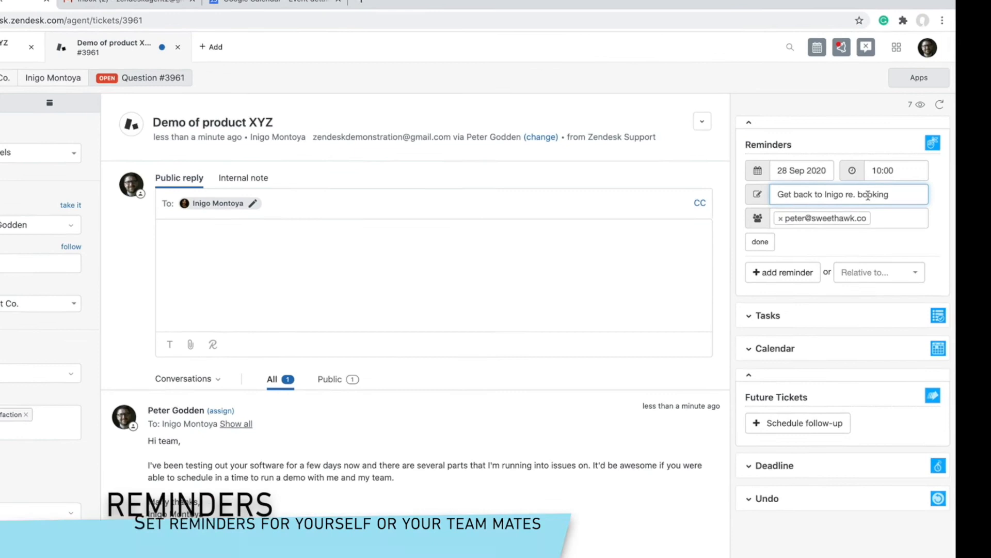
{"action": "left_click", "coordinate": [822, 218]}
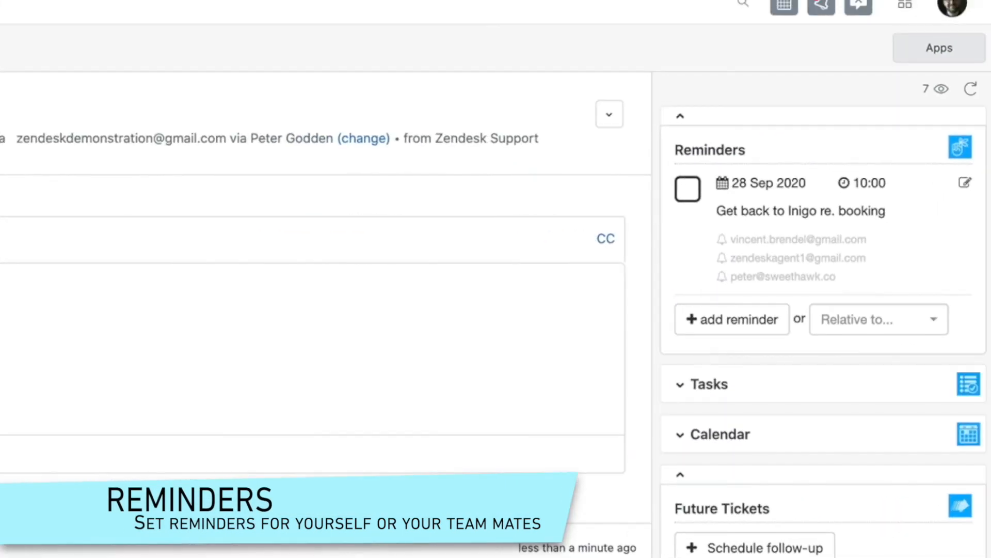
{"action": "left_click", "coordinate": [687, 188]}
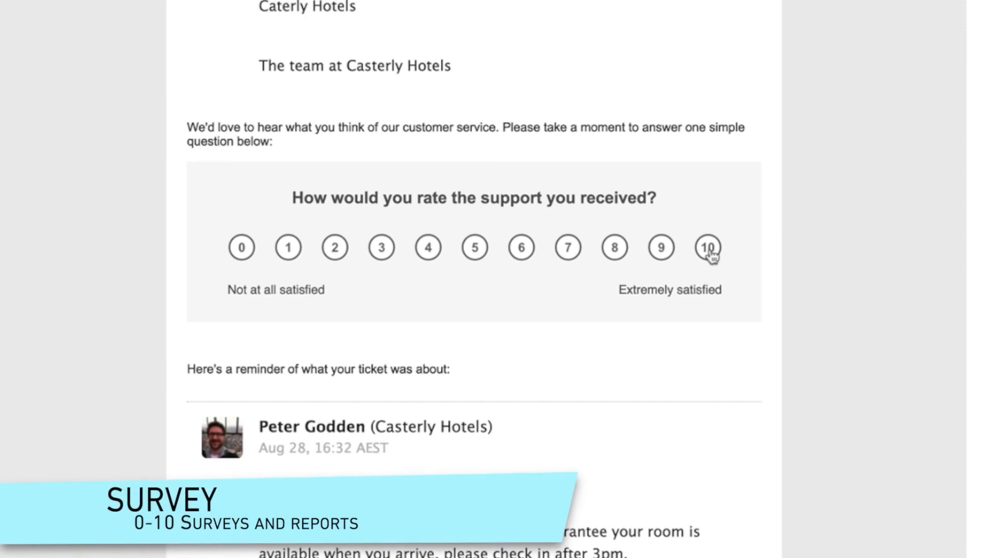
- Rate the Casterly Hotels support a 10 and start the 'Please tell us why' comment
{"action": "left_click", "coordinate": [707, 247]}
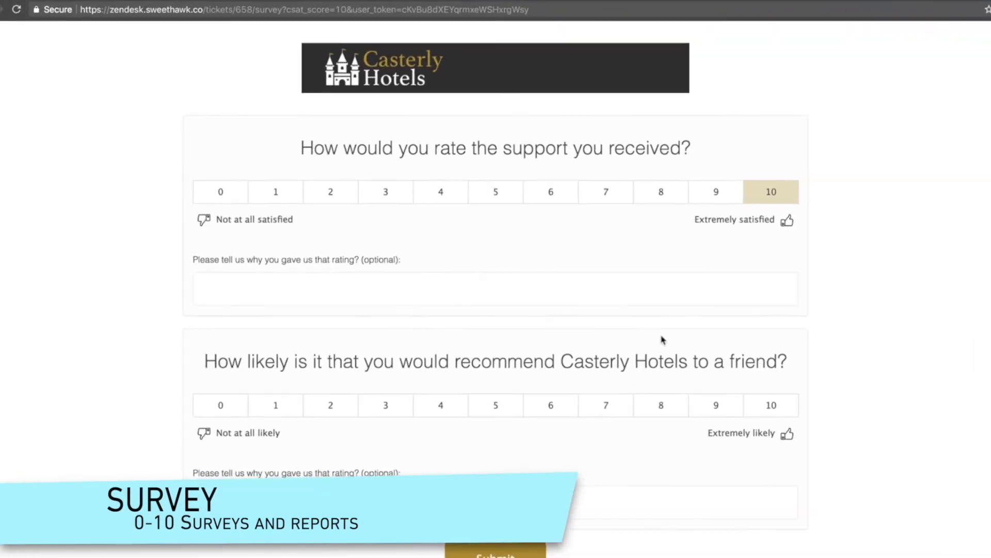
{"action": "left_click", "coordinate": [495, 289]}
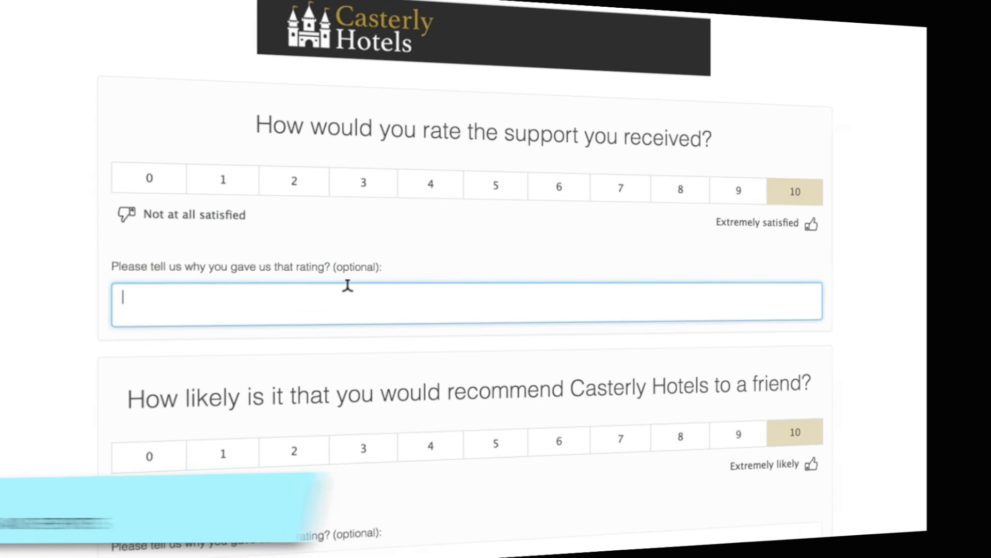